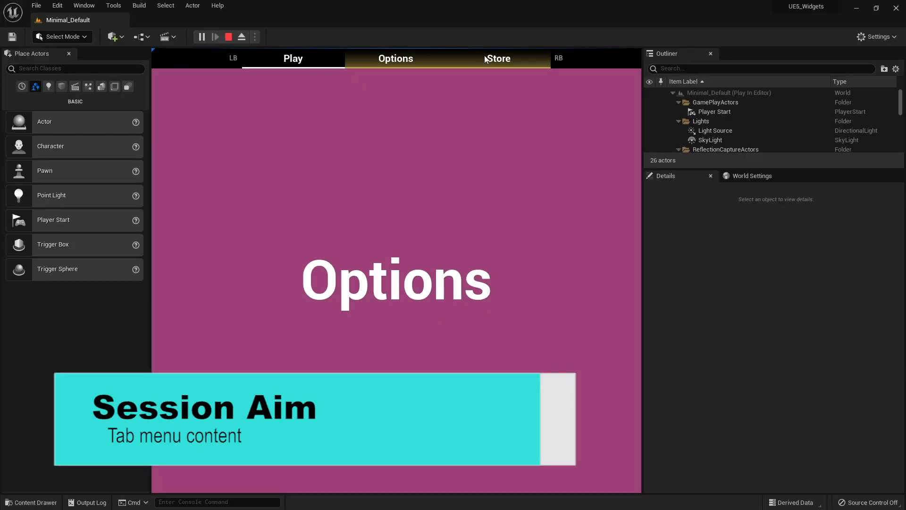
- Stop the Play-In-Editor session from the toolbar, returning to the Minimal_Default level
left_click(228, 36)
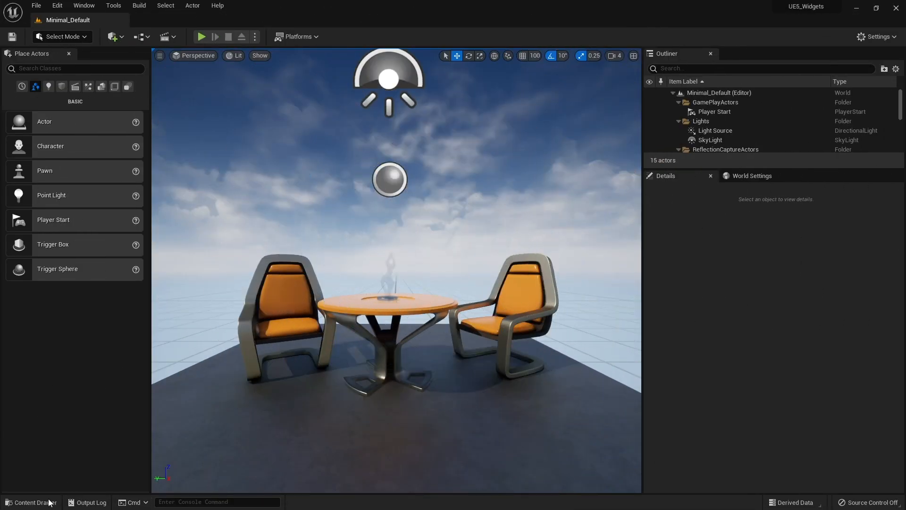
- Create a new User Interface Widget Blueprint in the UI folder and name it PlayScreen
left_click(30, 502)
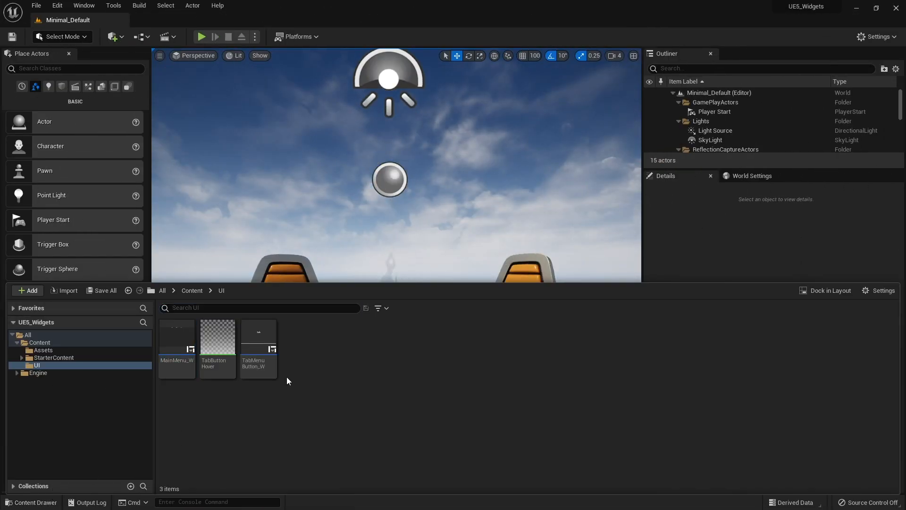
double_click(177, 340)
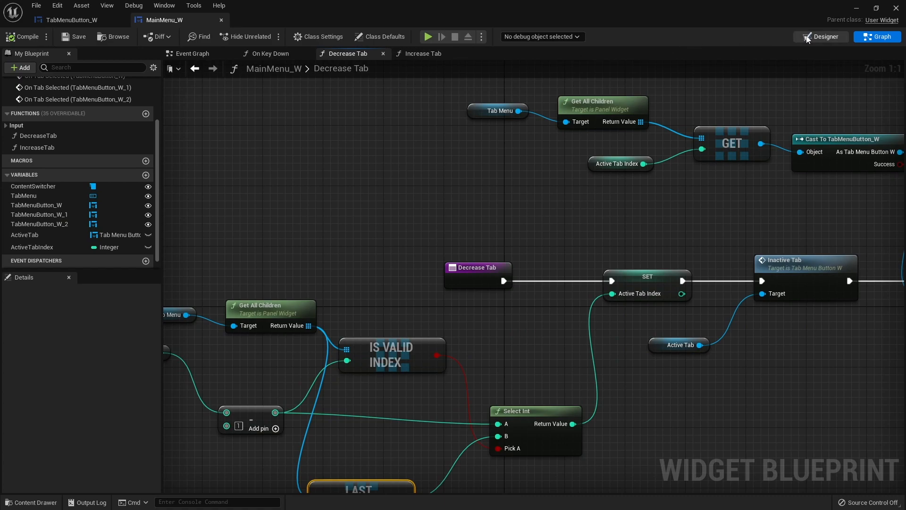
left_click(821, 36)
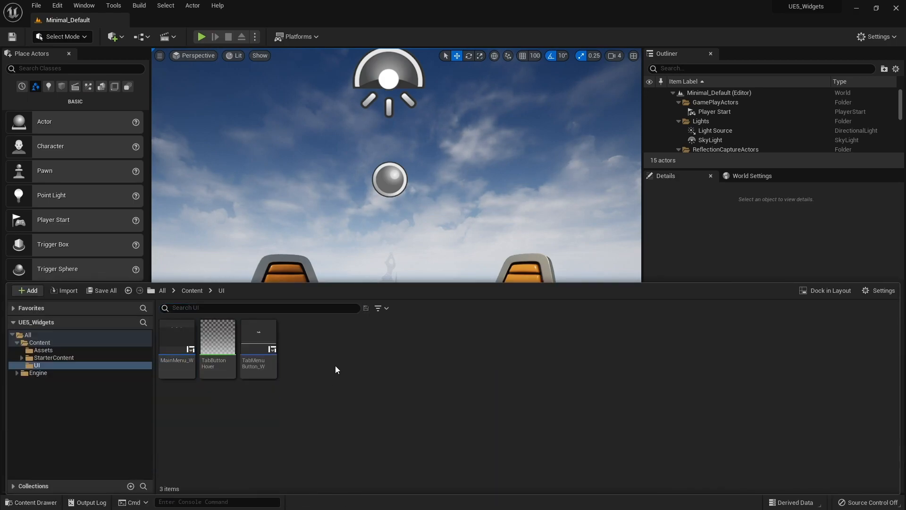
left_click(26, 291)
type("PlayScr")
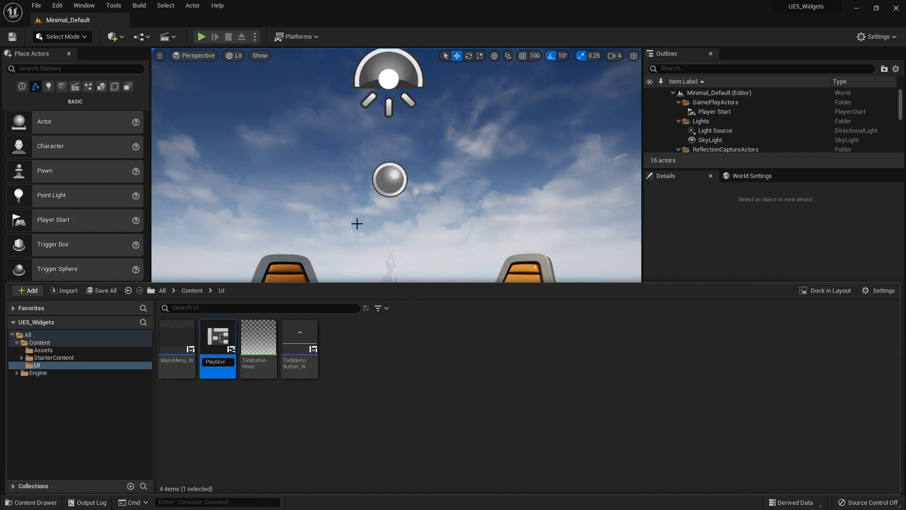
double_click(217, 361)
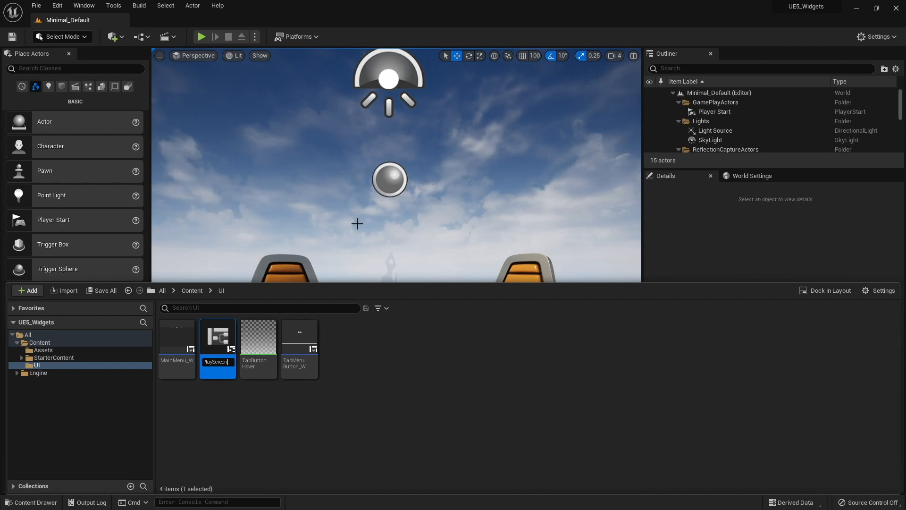
mouse_move(221, 340)
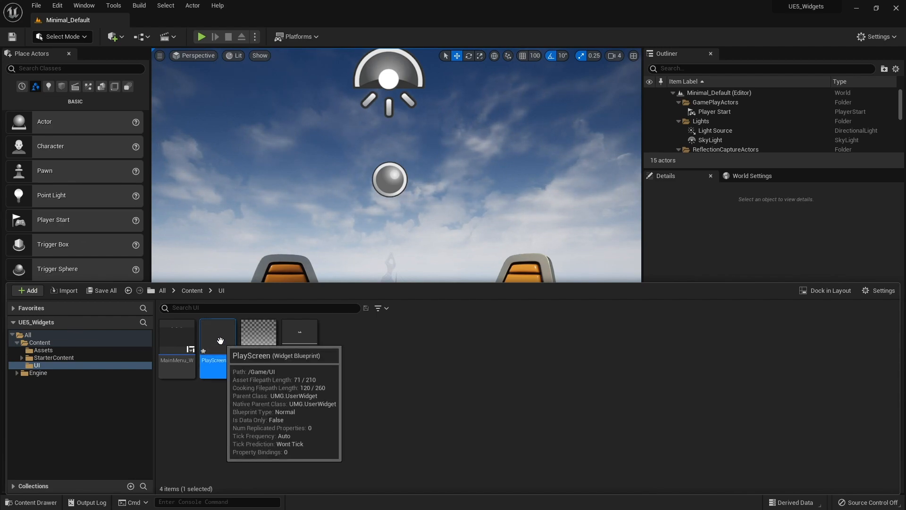
- Add a Border filling the PlayScreen canvas with a light peach Brush Color for now
double_click(216, 338)
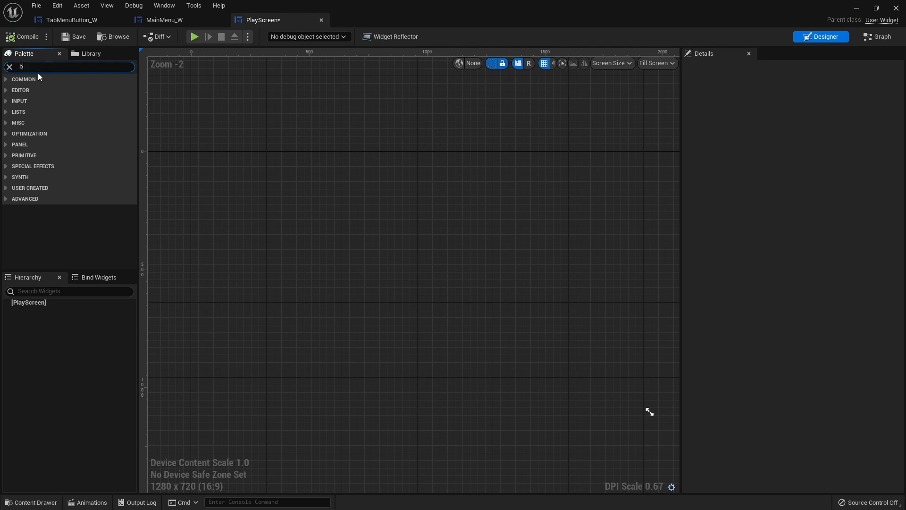
type("order")
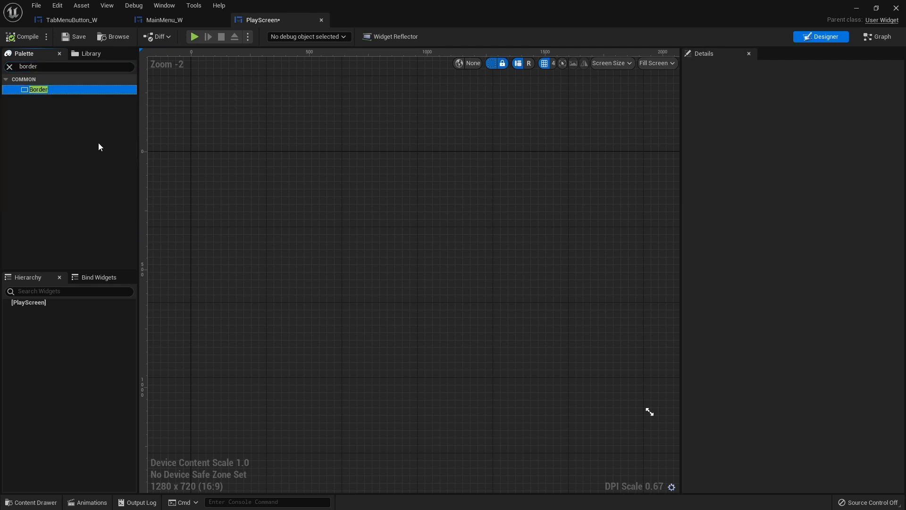
left_click_drag(38, 89, 417, 278)
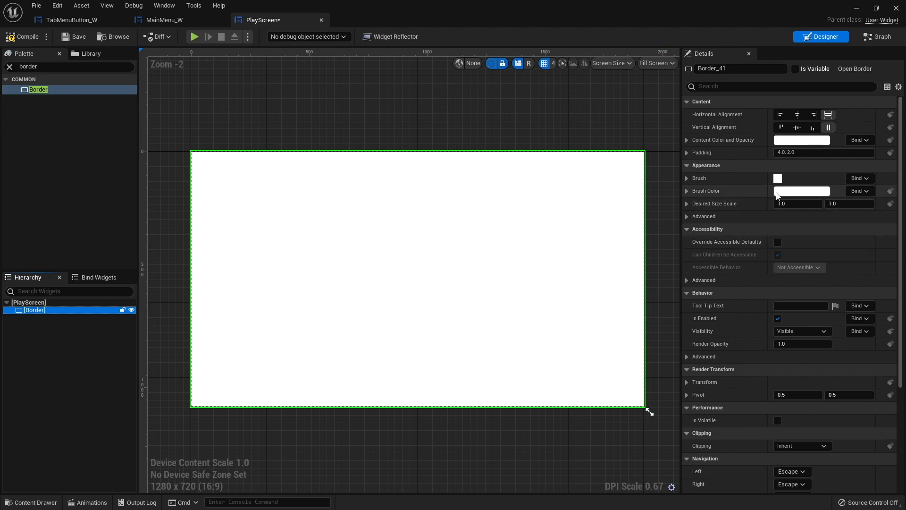
left_click(802, 190)
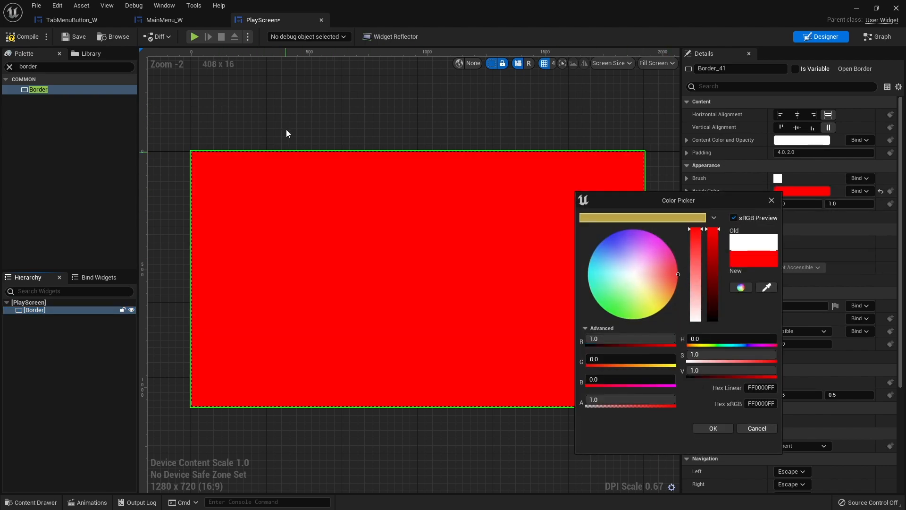
left_click(664, 282)
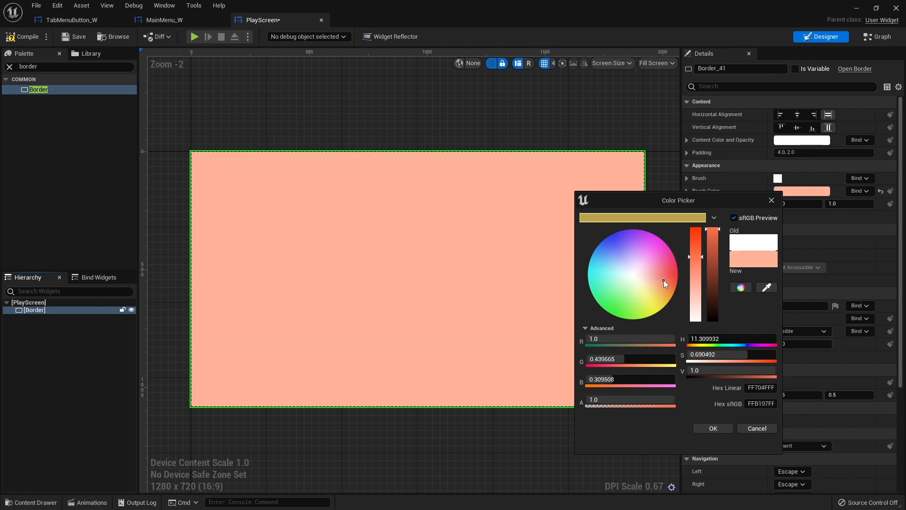
left_click(713, 429)
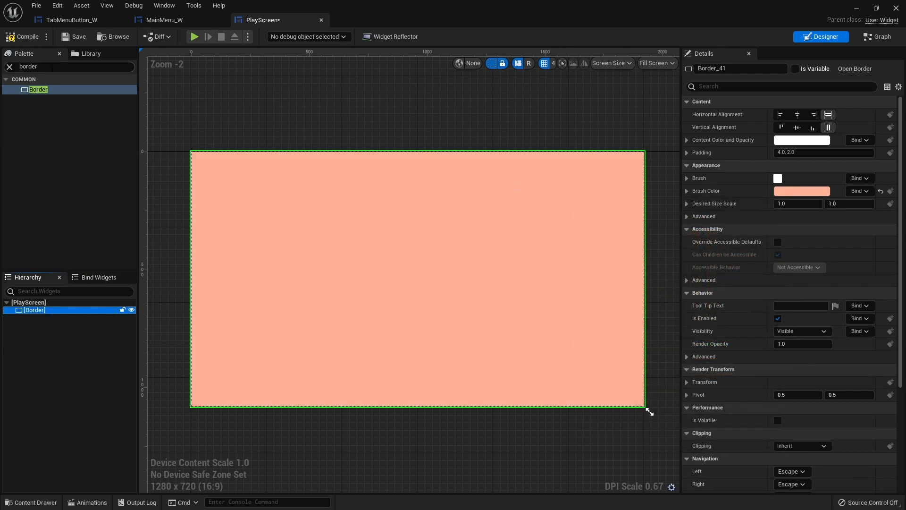
- Add a centred Text child at font size 100 and change the border background to magenta
type("text")
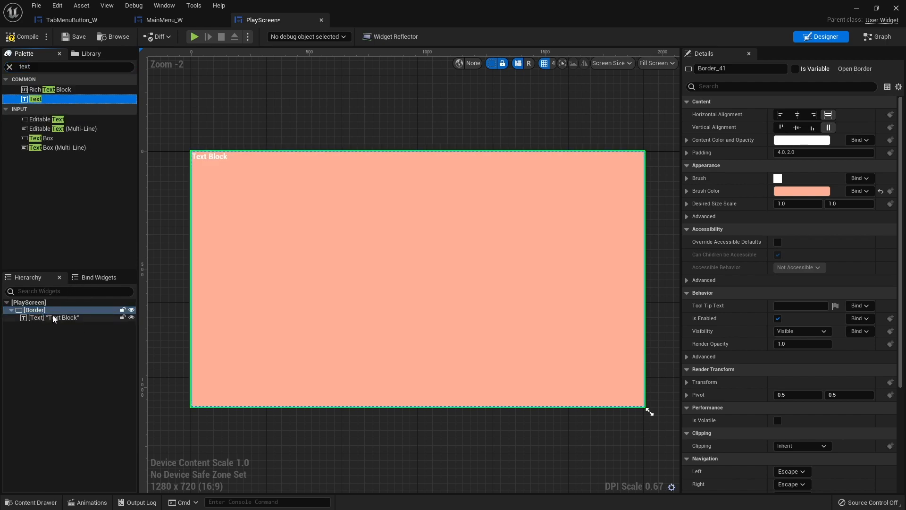
left_click(53, 318)
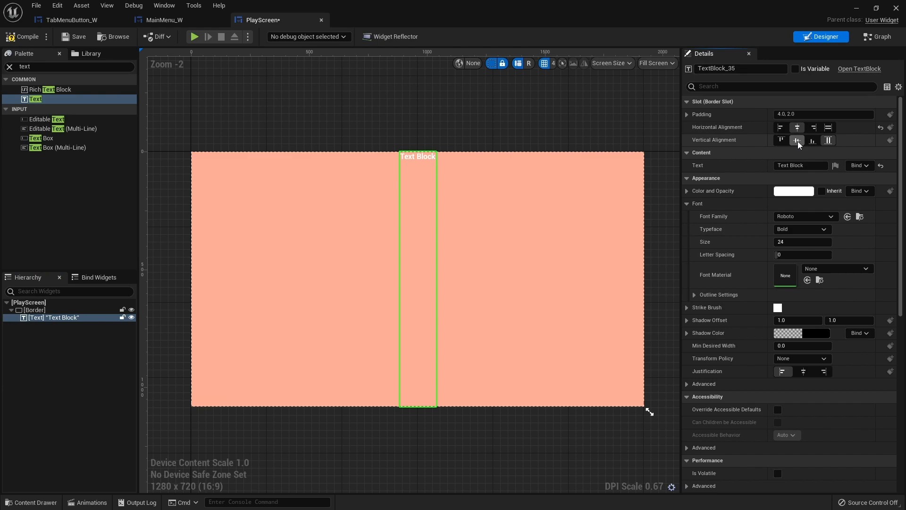
left_click(797, 140)
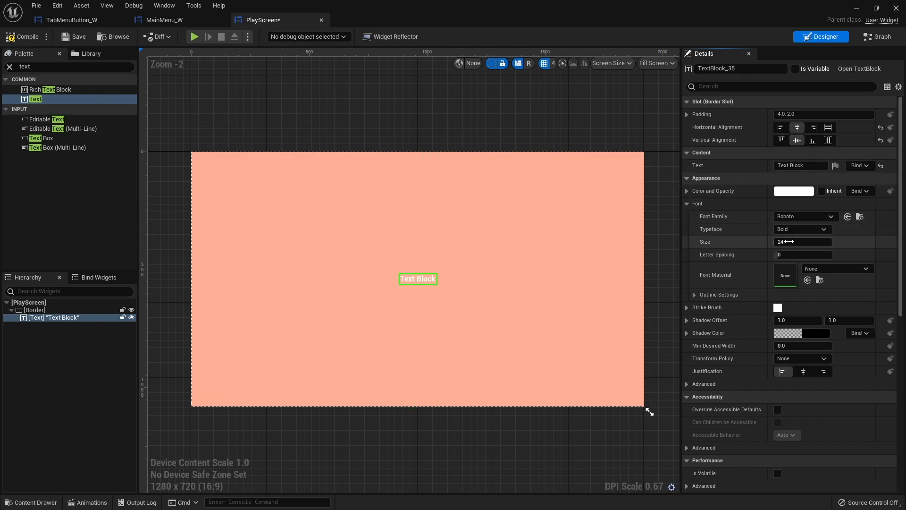
type("100")
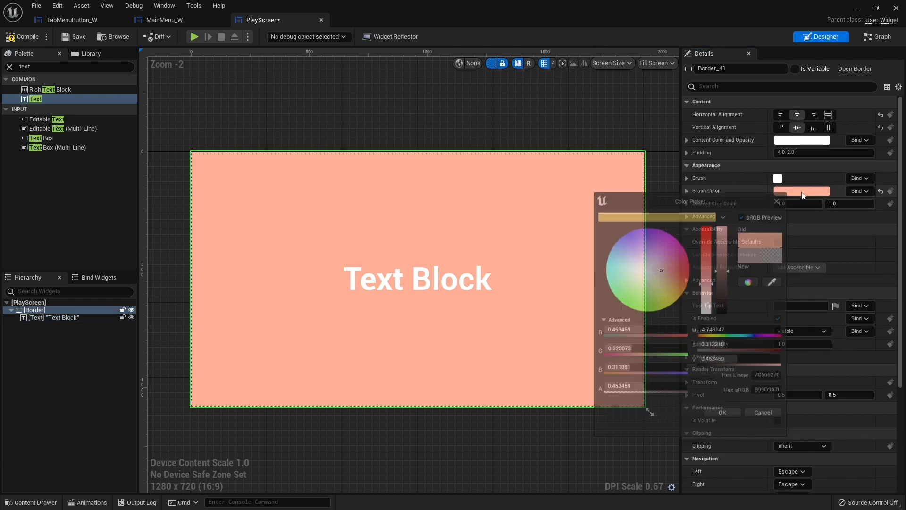
left_click(687, 259)
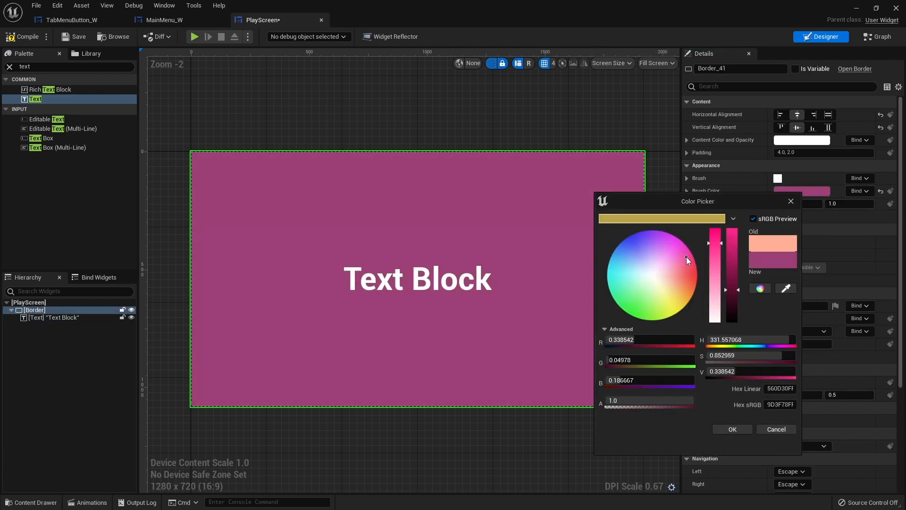
left_click(732, 428)
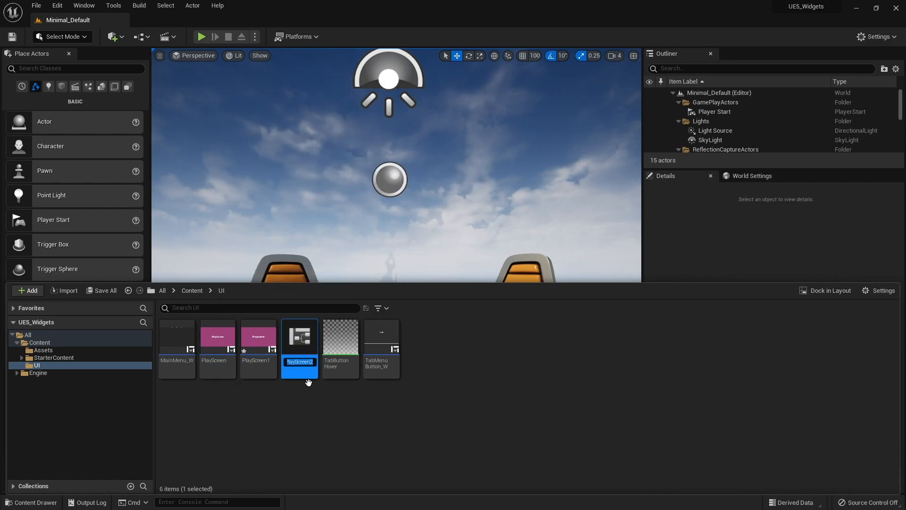
- Rename the two PlayScreen duplicates to Options and Store, then edit Store
left_click(258, 337)
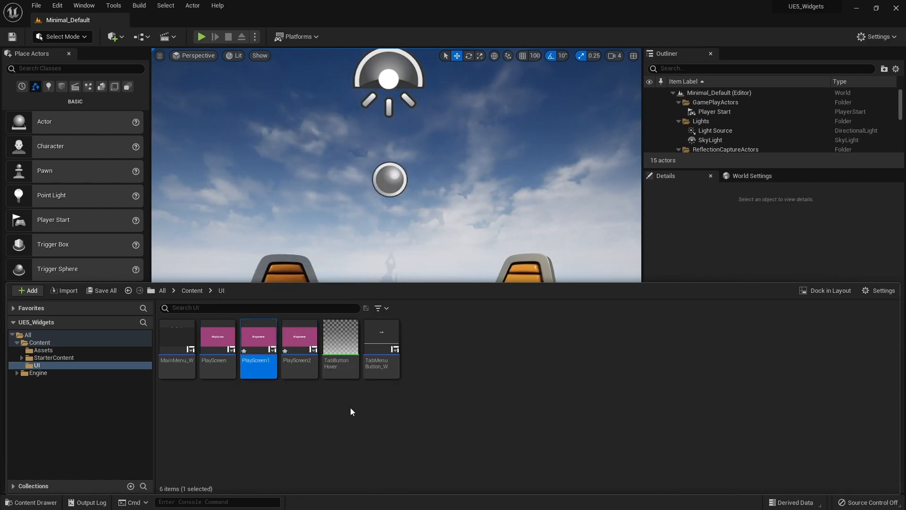
double_click(258, 361)
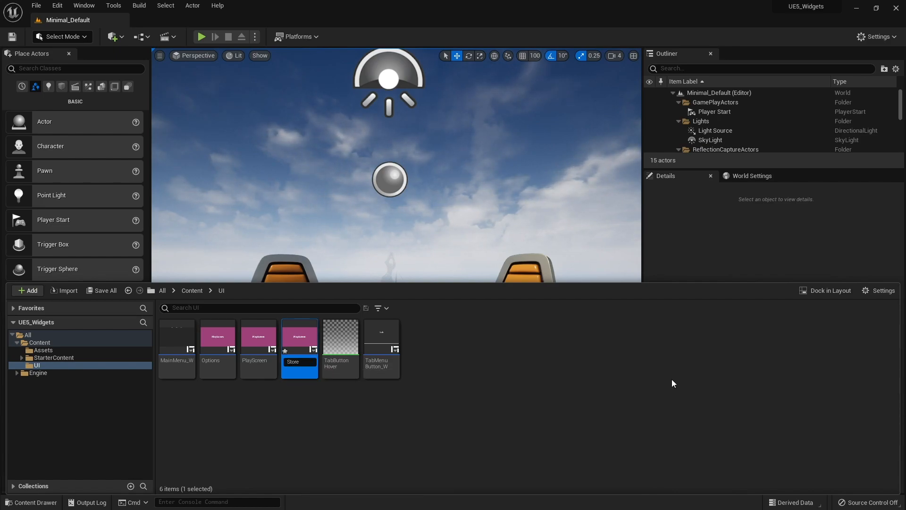
double_click(300, 337)
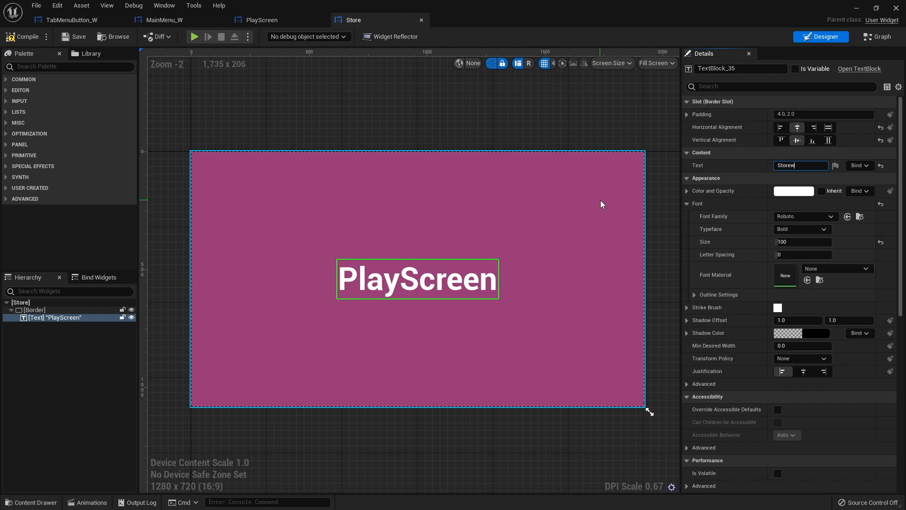
- Set the Store screen's title text to Store and the Options screen's title to Options
type("Store")
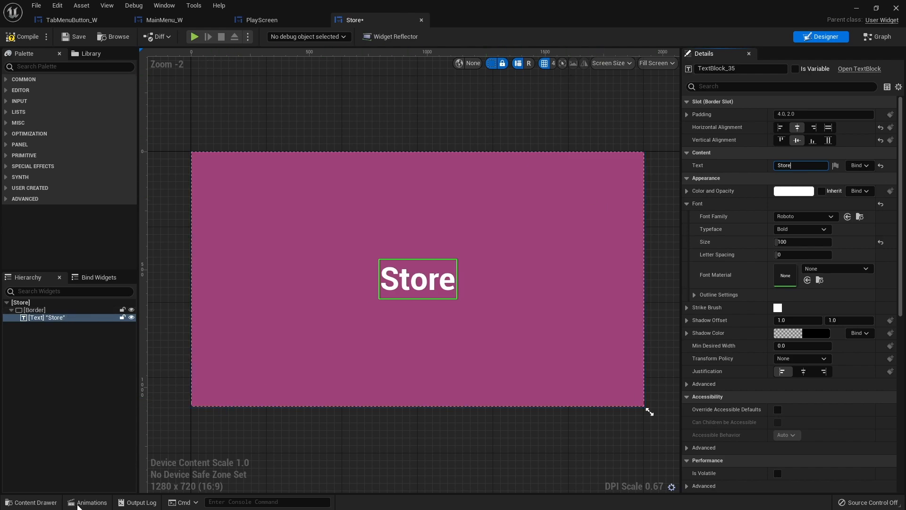
left_click(456, 19)
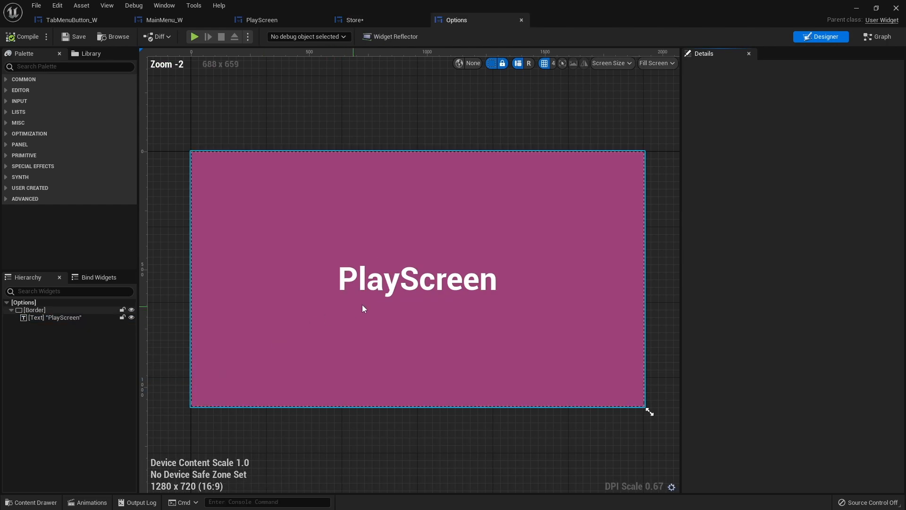
left_click(417, 279)
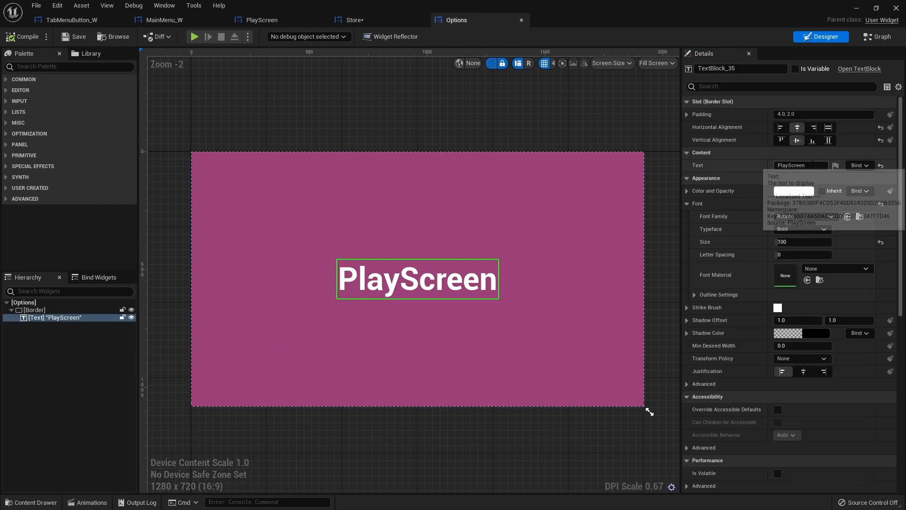
type("Options")
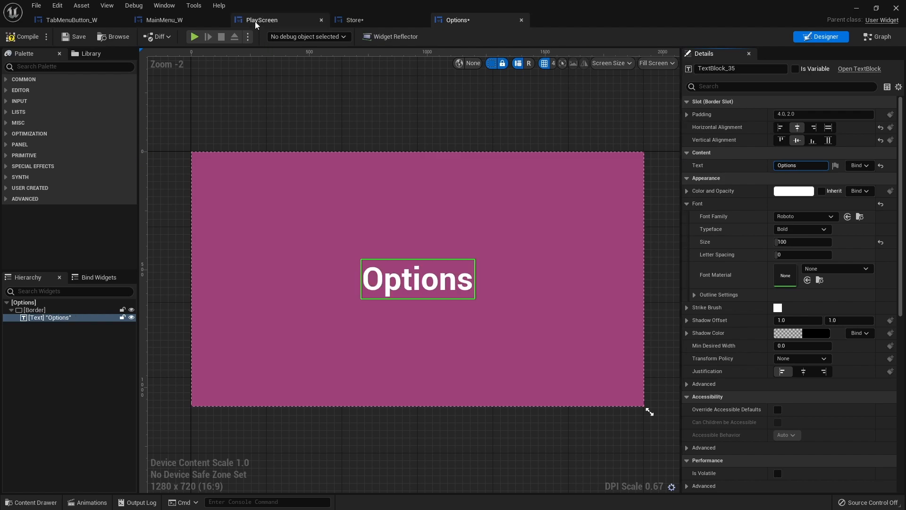
- Set PlayScreen's title text to Play and review the Store and Options screens
left_click(261, 20)
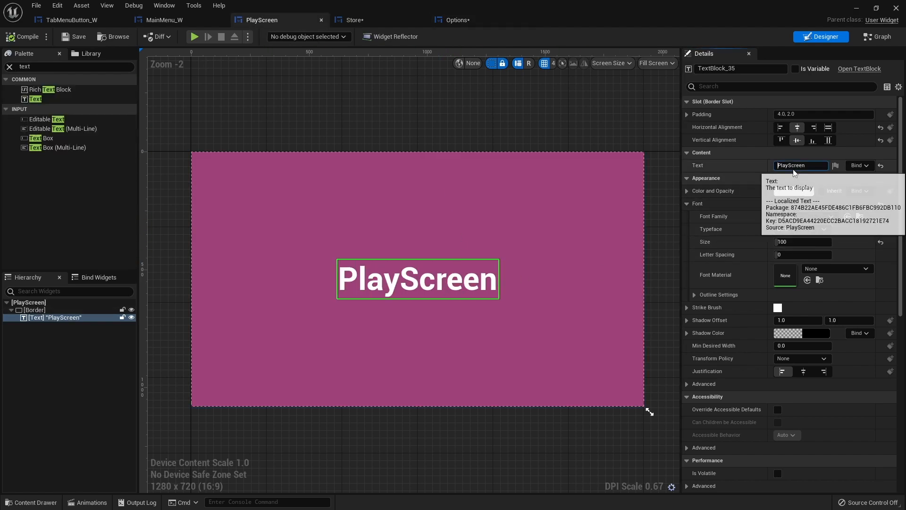
type("Play")
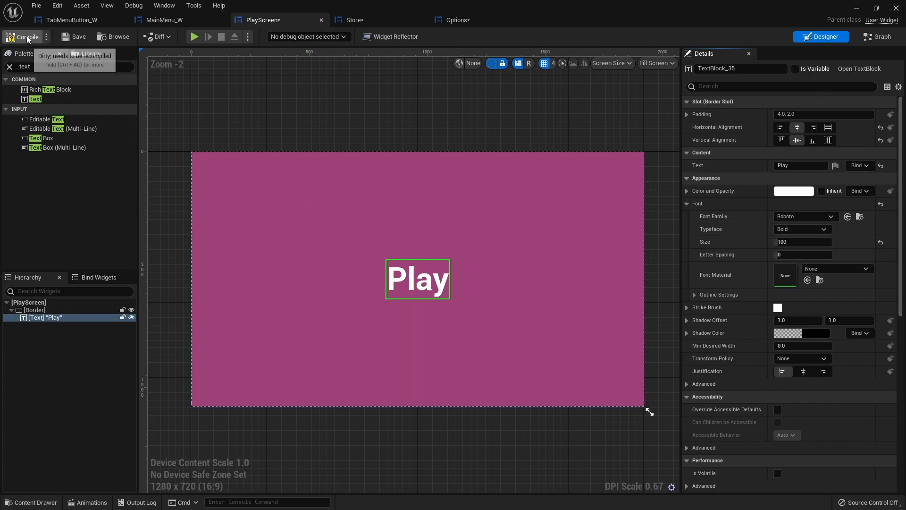
left_click(353, 19)
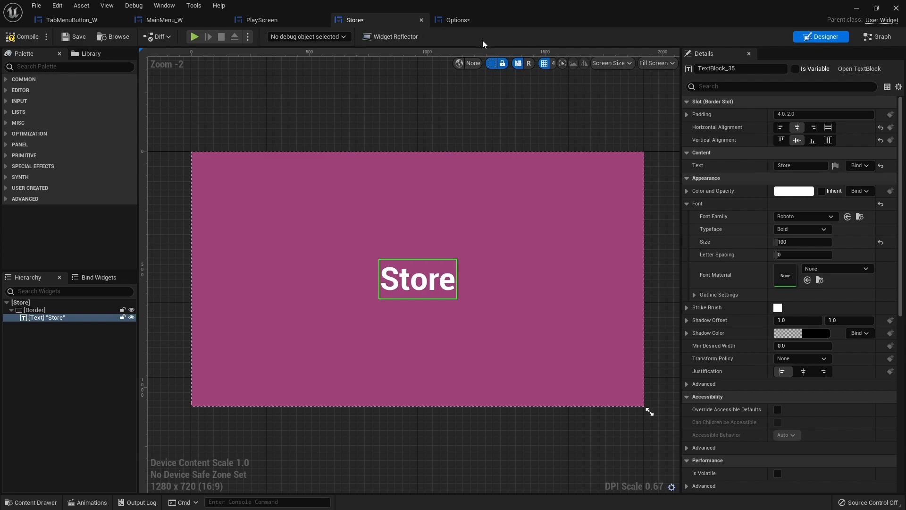
left_click(458, 20)
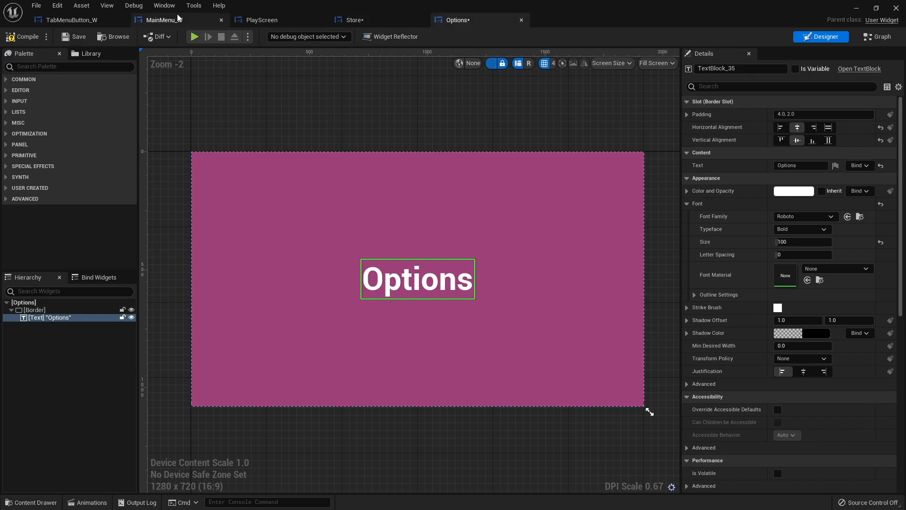
- Add PlayScreen, Options and Store from the Palette into MainMenu_W's ContentSwitcher
left_click(164, 19)
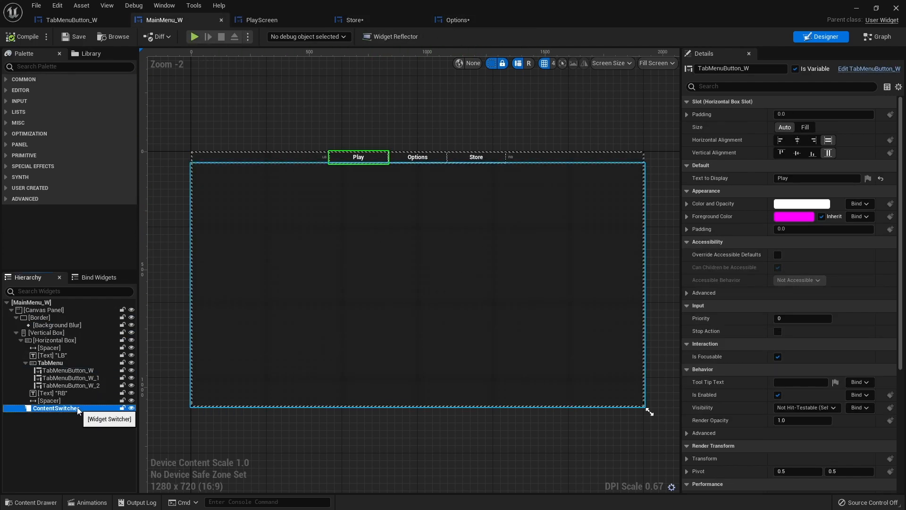
left_click(54, 407)
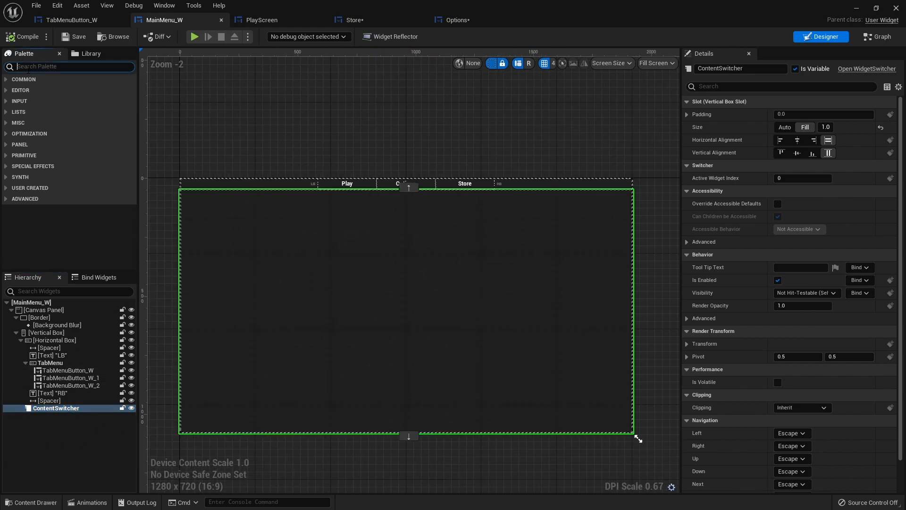
type("pla")
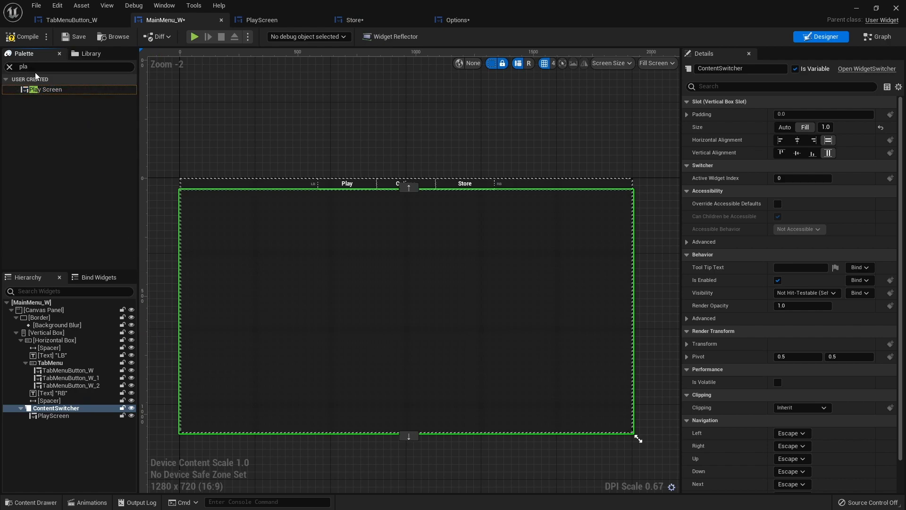
type("option")
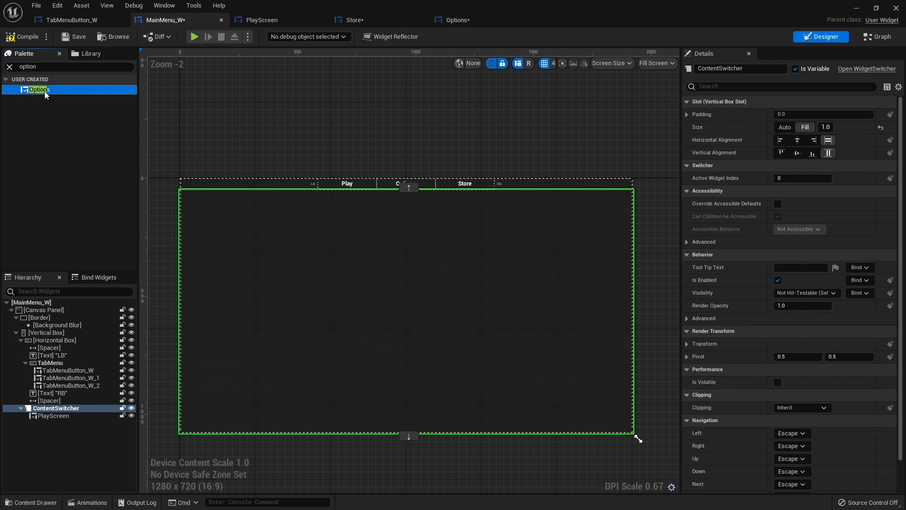
left_click_drag(38, 89, 55, 408)
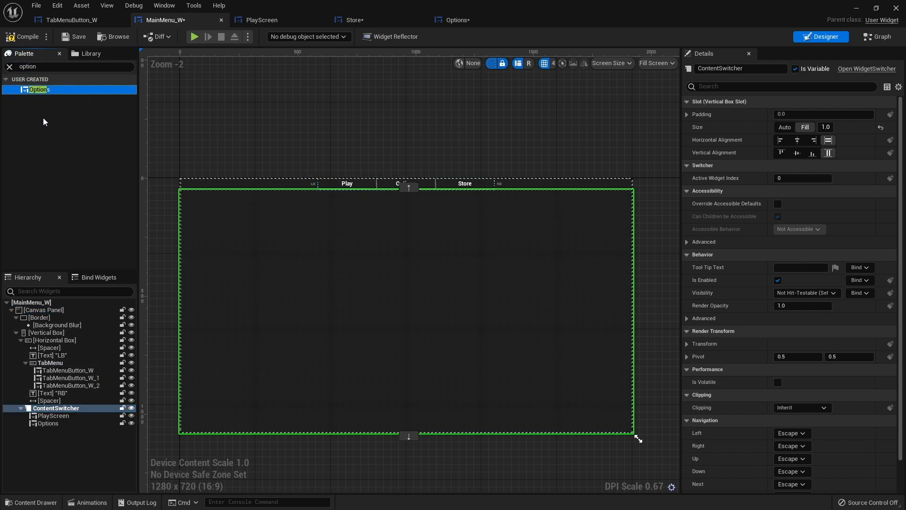
mouse_move(33, 89)
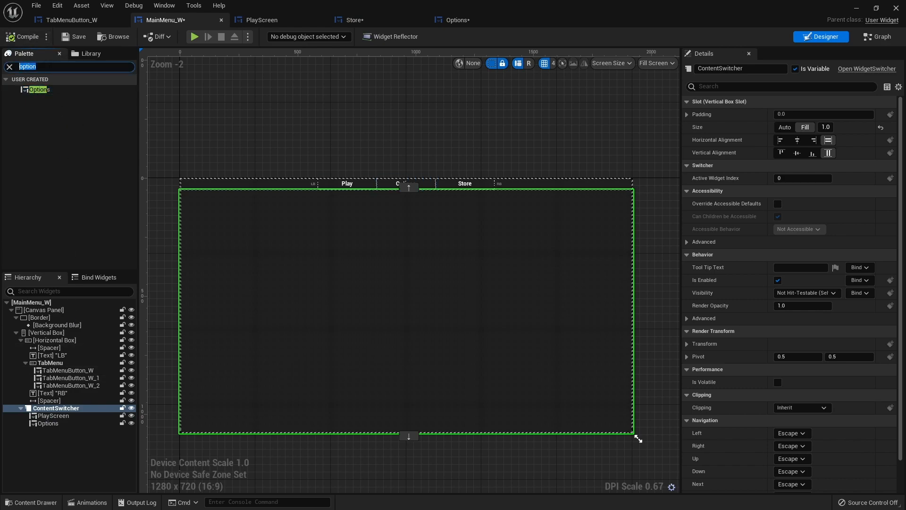
type("sto")
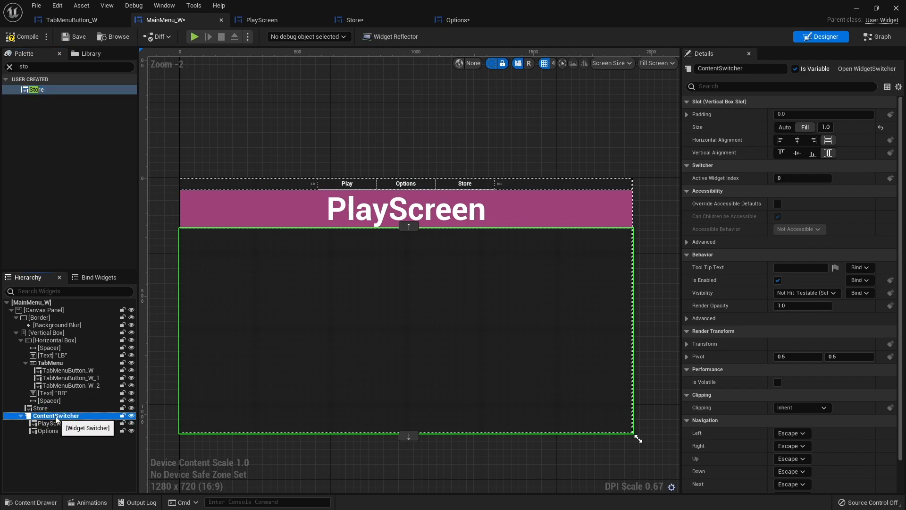
left_click(44, 430)
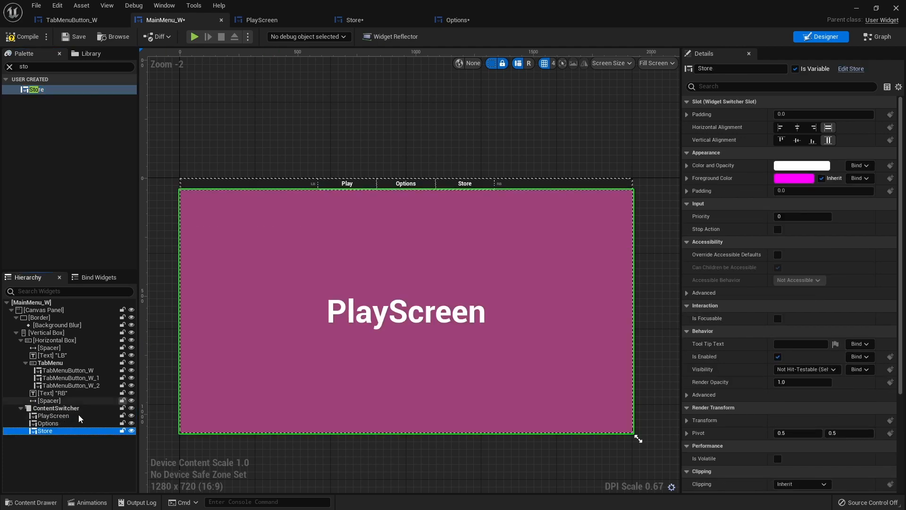
- Order Store last in the switcher and compile the Store and Options screen widgets
left_click(45, 423)
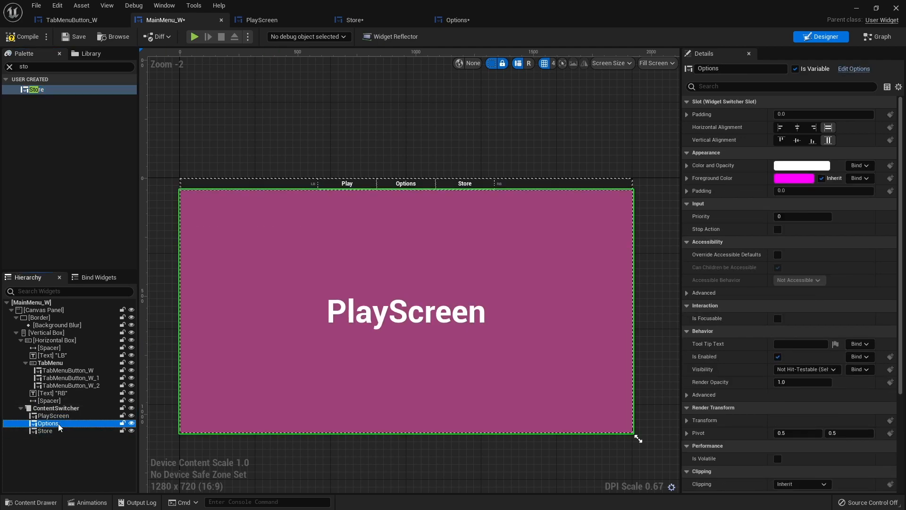
mouse_move(56, 432)
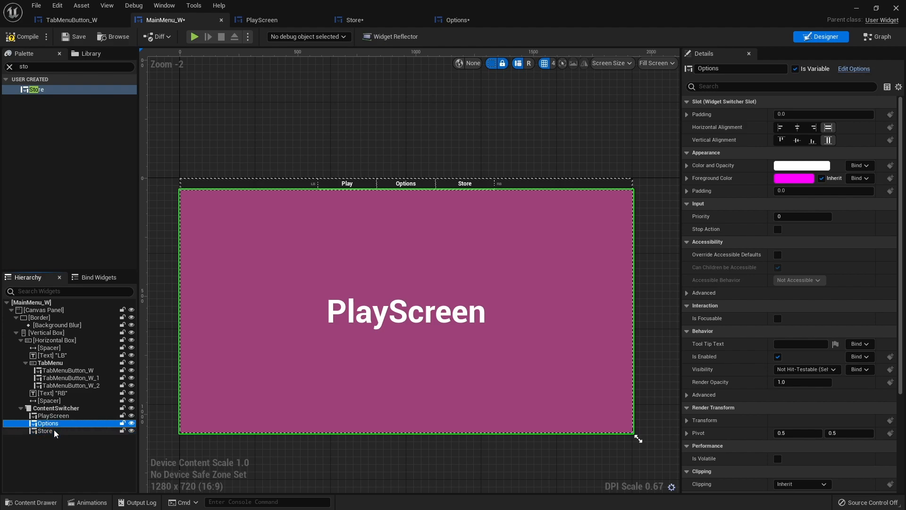
left_click(353, 20)
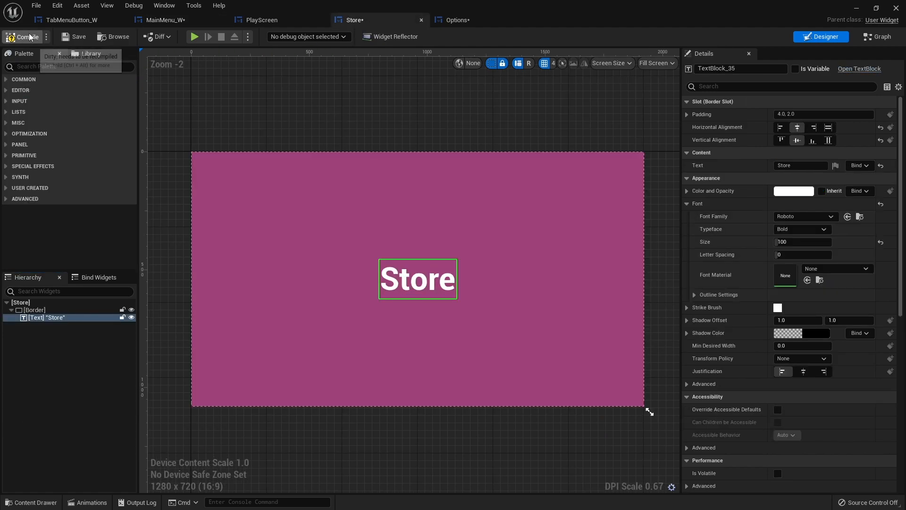
left_click(457, 20)
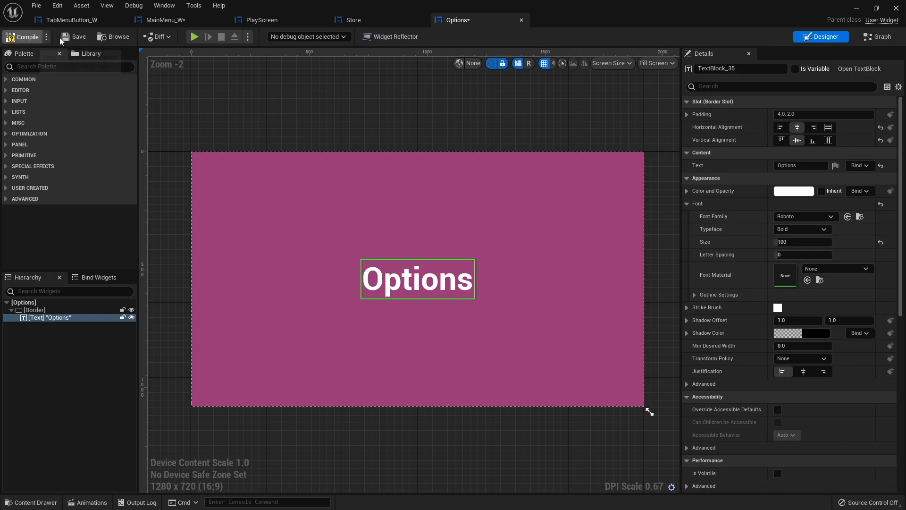
left_click(72, 20)
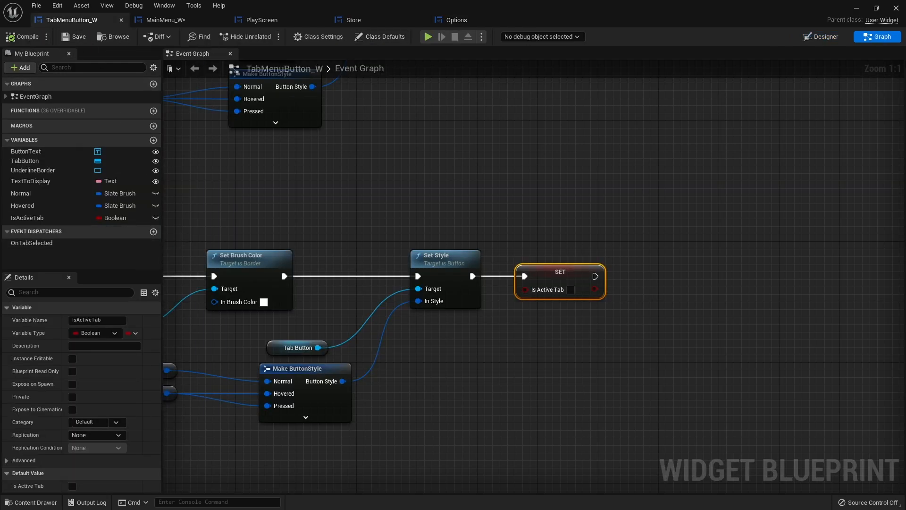
left_click(820, 35)
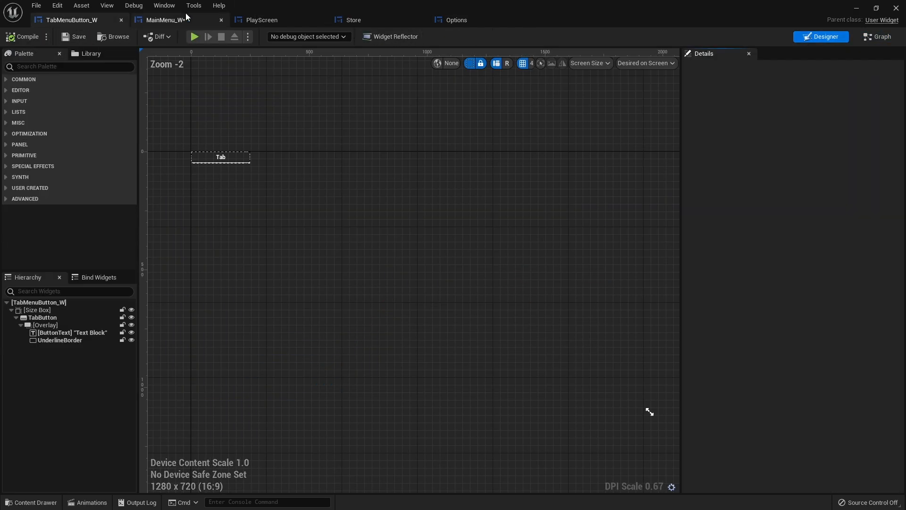
left_click(170, 20)
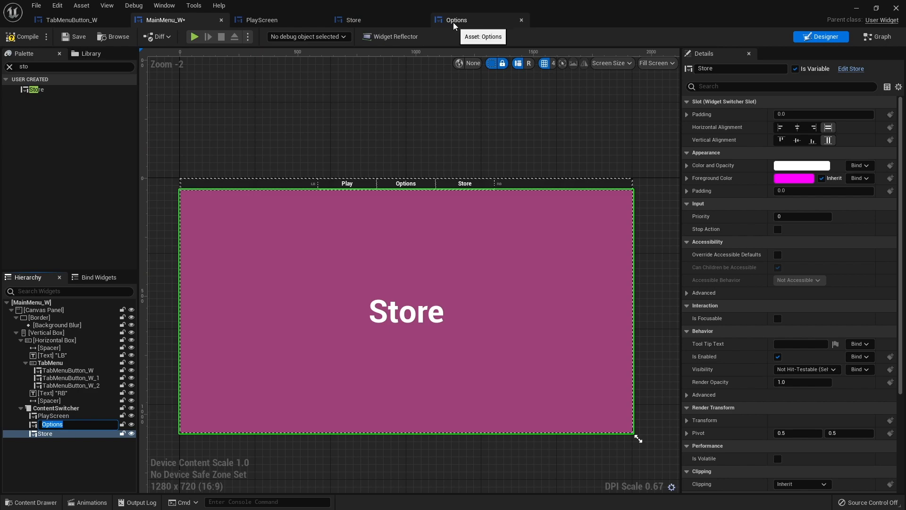
- Wire Set Active Widget Index from Content Switcher and Active Tab Index in Decrease Tab and Increase Tab
left_click(877, 37)
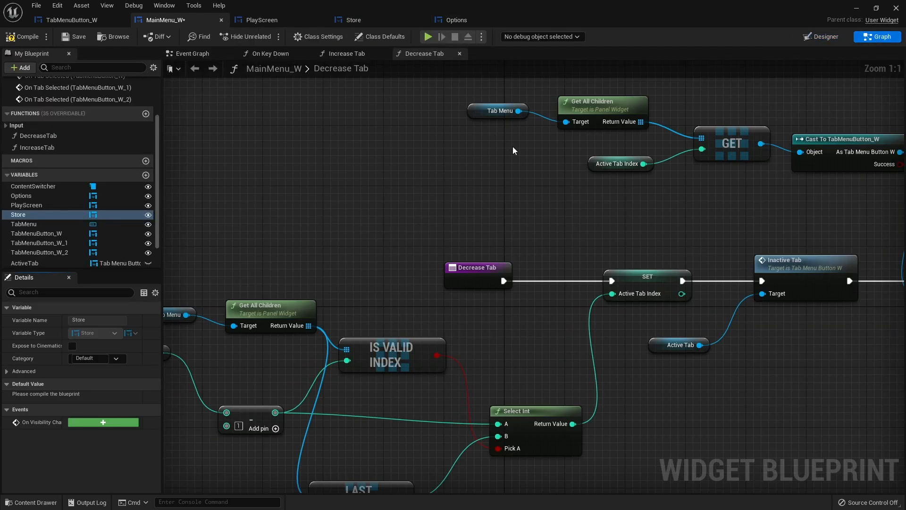
mouse_move(557, 171)
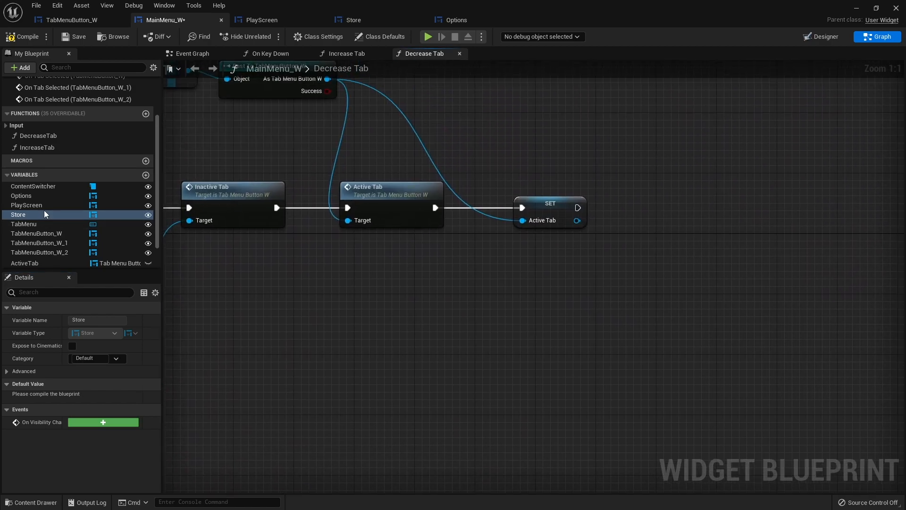
left_click(33, 186)
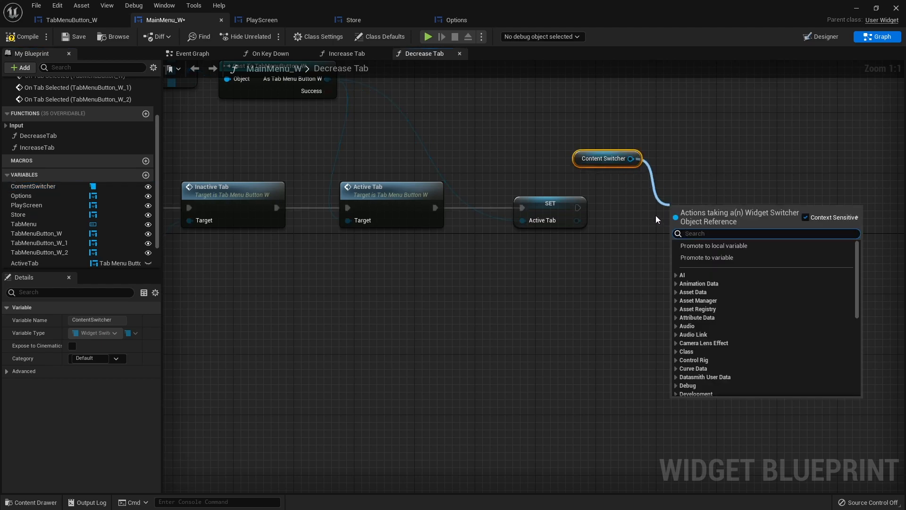
type("set active")
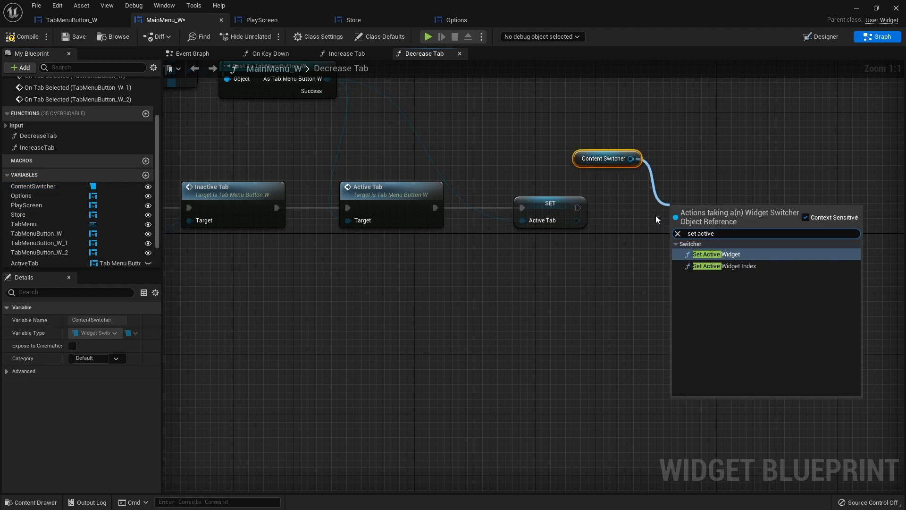
left_click(725, 266)
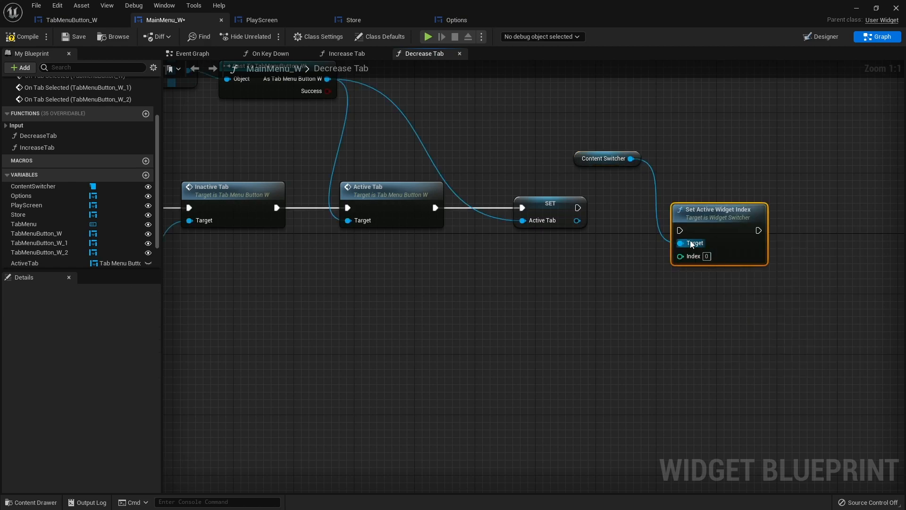
mouse_move(722, 214)
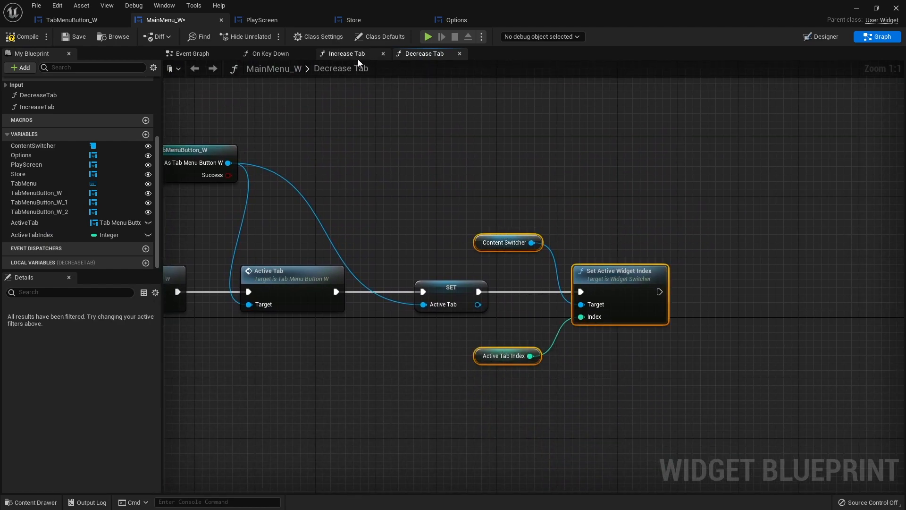
left_click(346, 53)
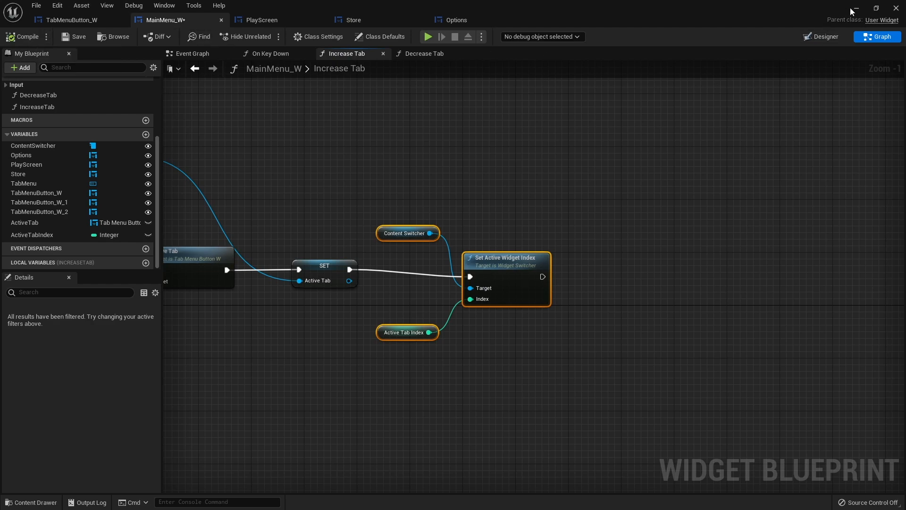
left_click(430, 36)
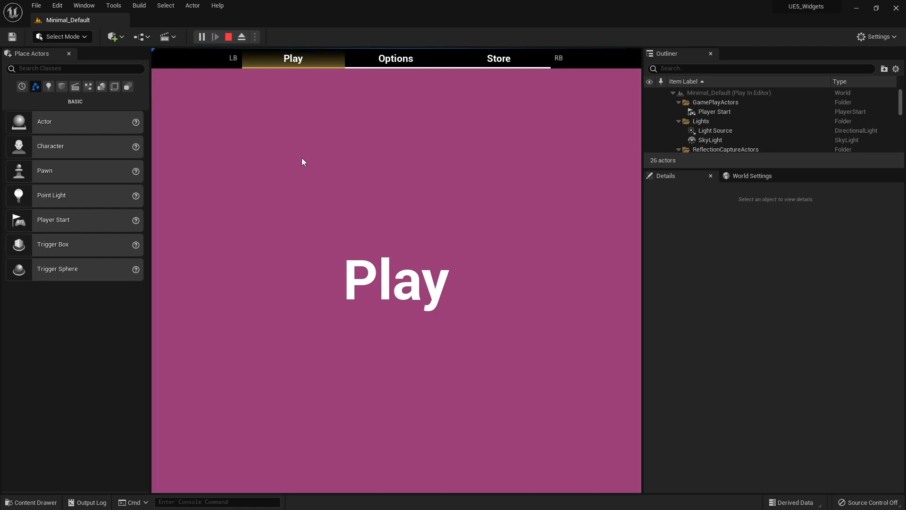
- Cycle the running menu between Store and Play with LB/RB, try the Options tab, then browse the UI folder
left_click(498, 59)
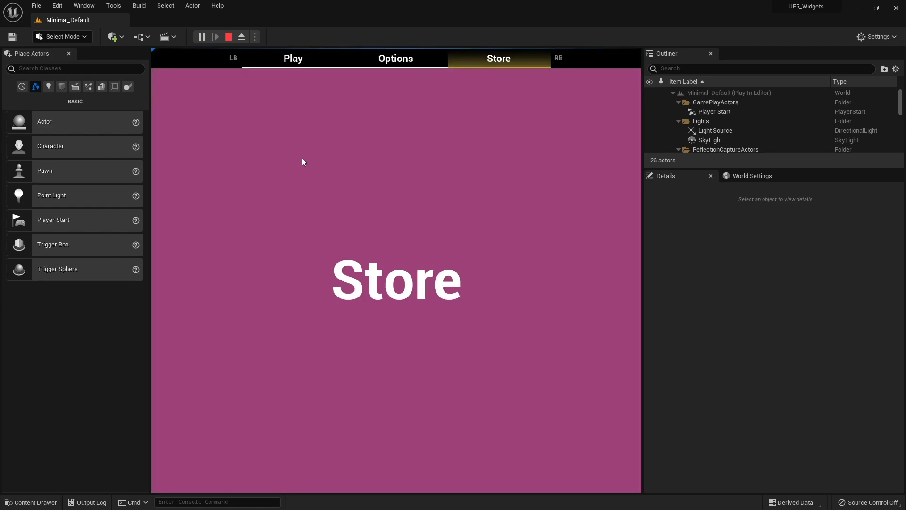
left_click(293, 59)
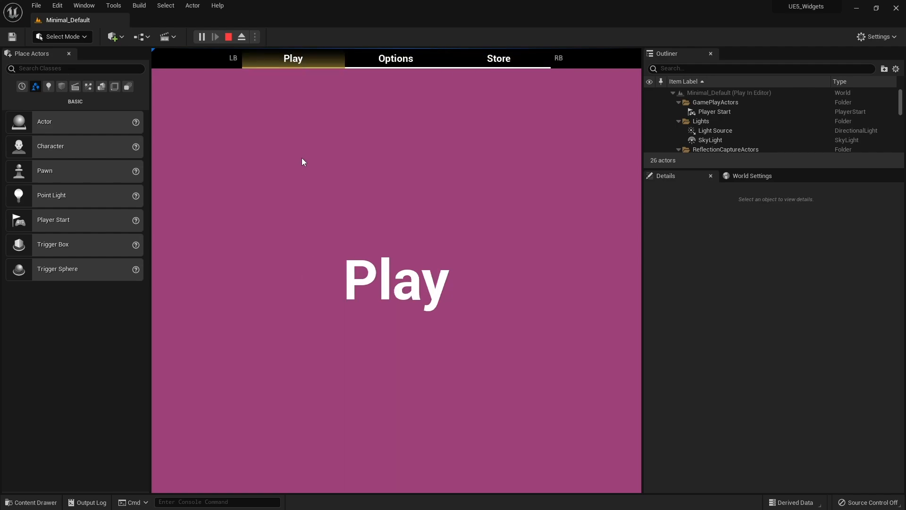
left_click(499, 58)
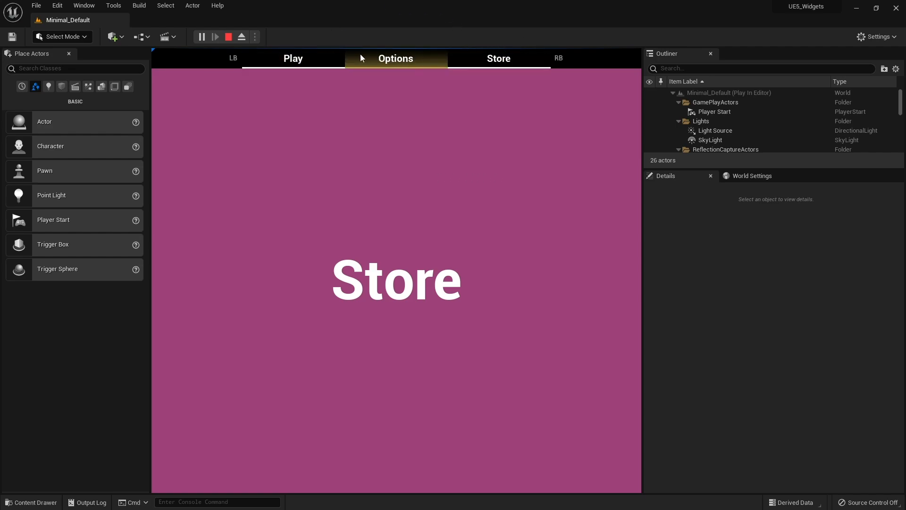
left_click(229, 37)
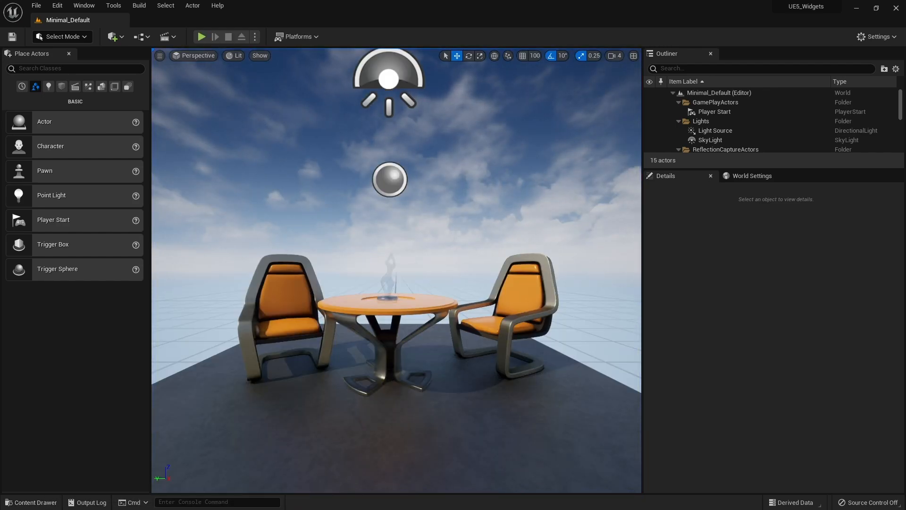
left_click(31, 503)
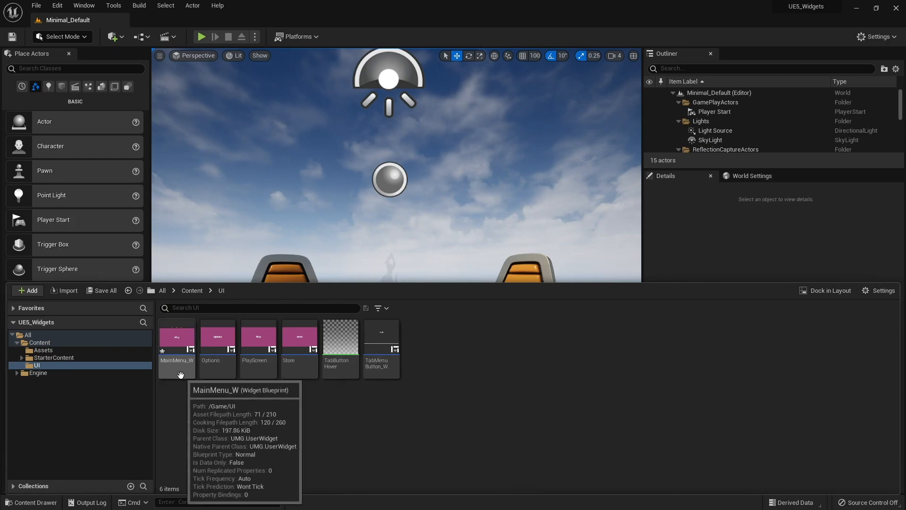
- Add Set Active Widget Index after each On Tab Selected in MainMenu_W's Event Graph with indices 0, 1 and 2
double_click(177, 336)
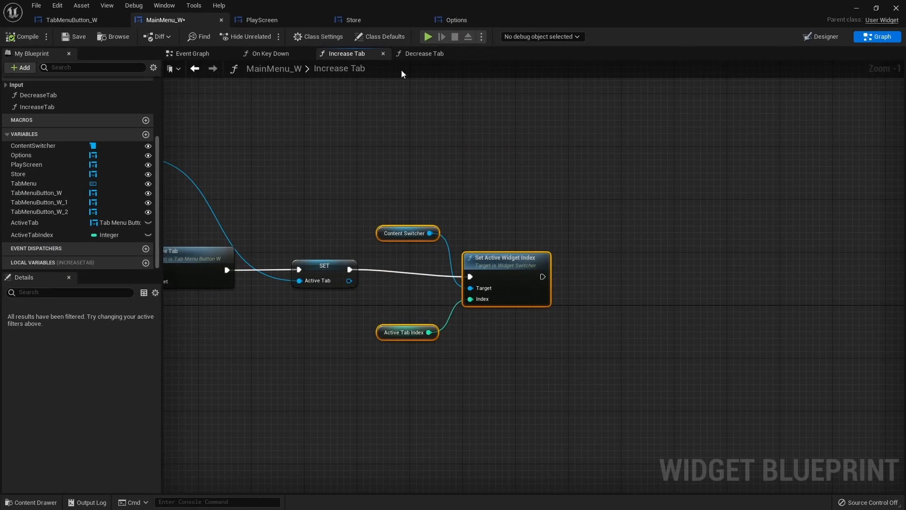
left_click(193, 53)
type("set active")
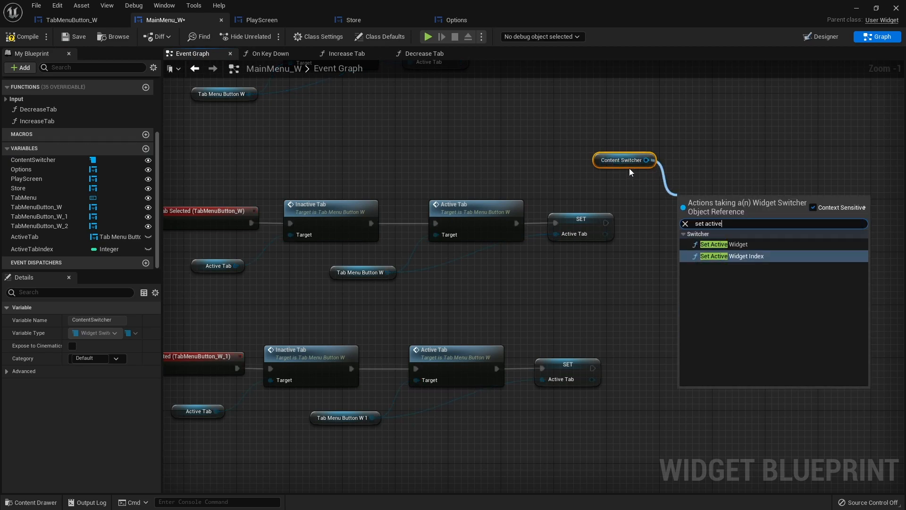
left_click(731, 256)
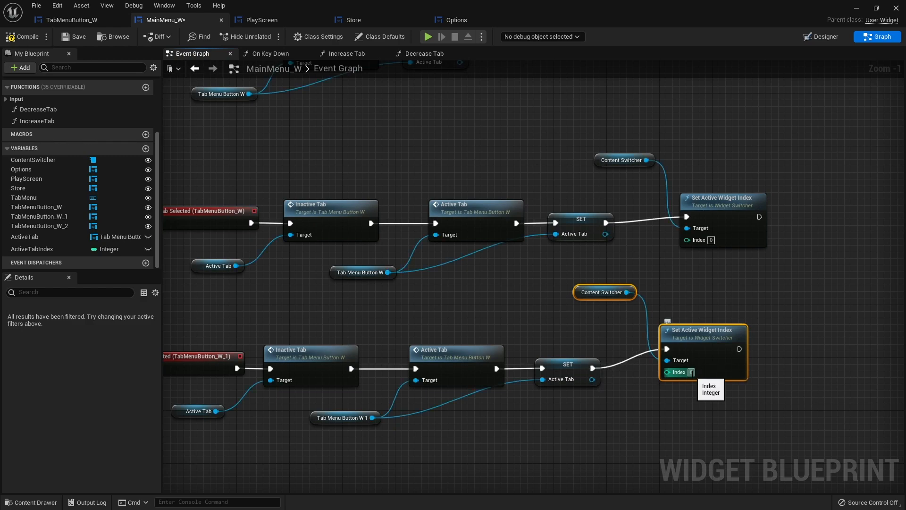
type("1")
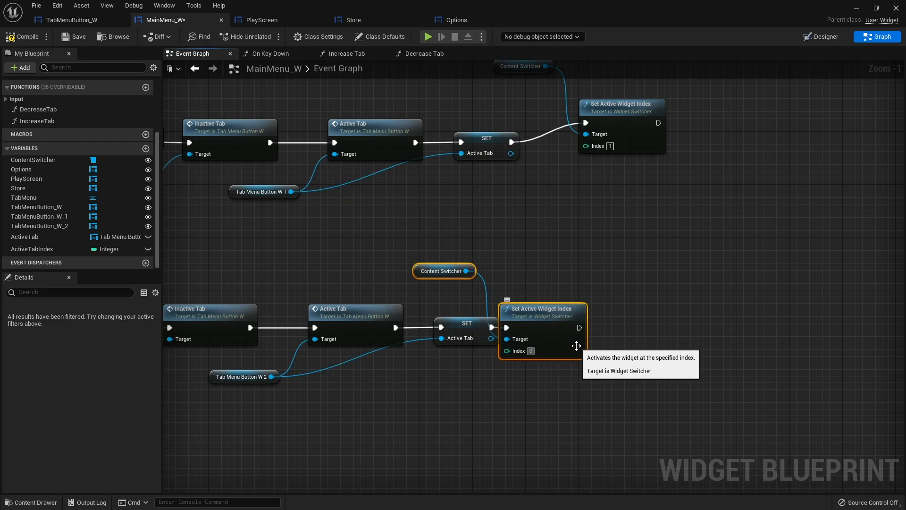
type("2")
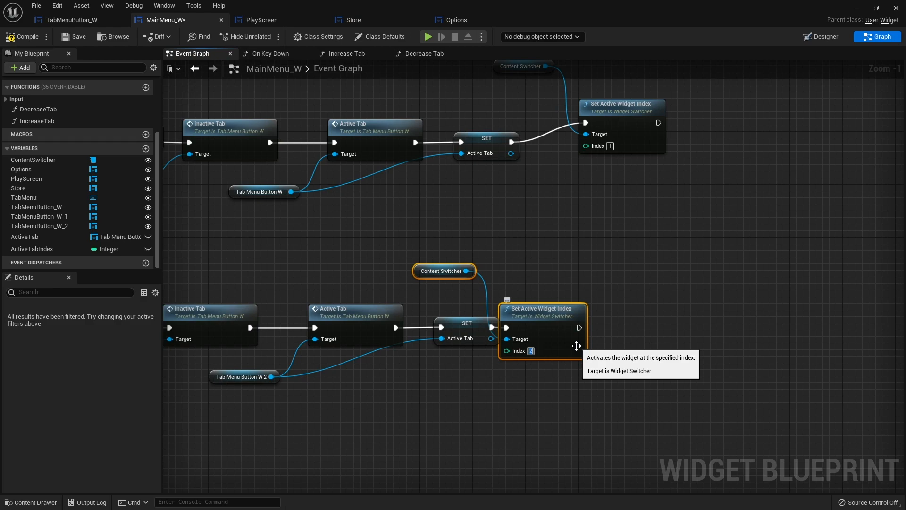
mouse_move(736, 46)
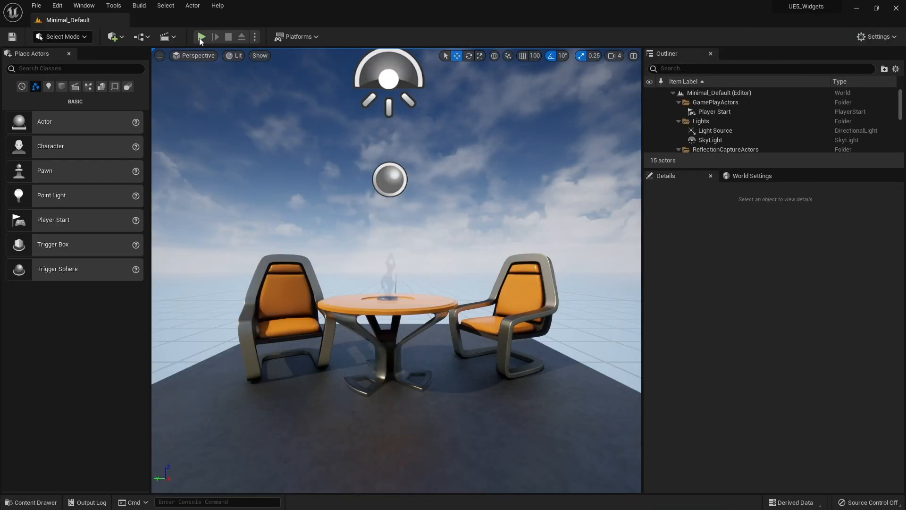
- Play-test the menu, switching from Play to the Store and then Options screens by clicking tabs
left_click(201, 37)
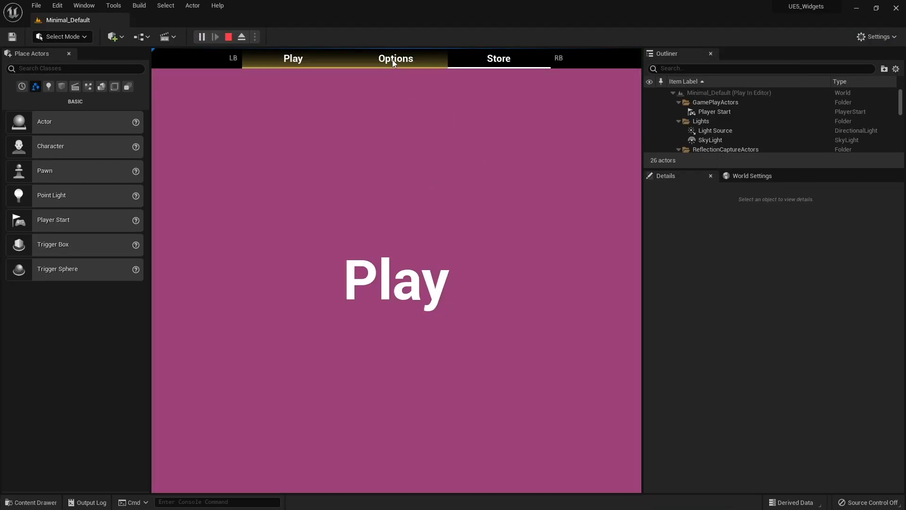
mouse_move(357, 69)
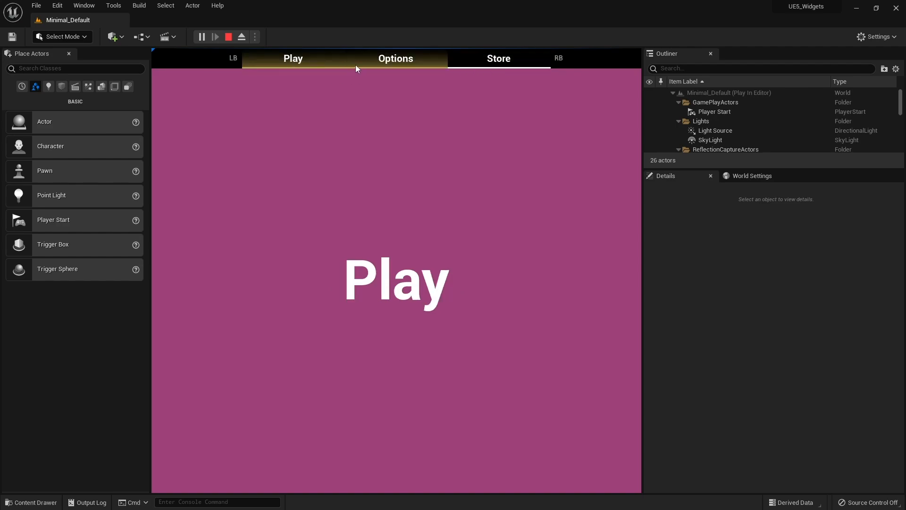
mouse_move(315, 68)
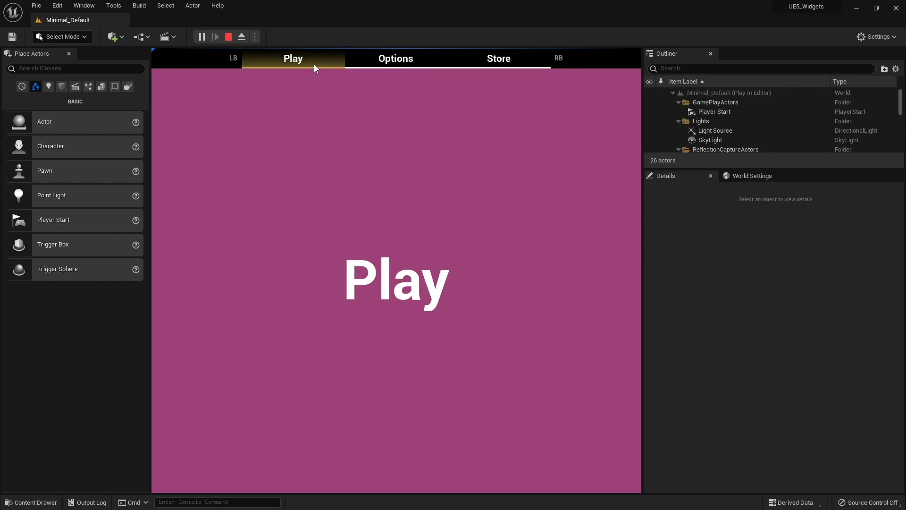
mouse_move(426, 229)
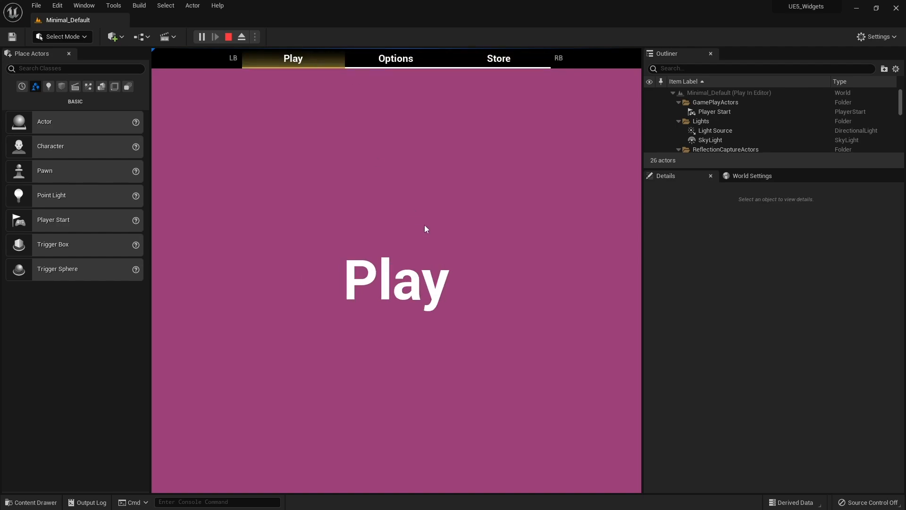
left_click(498, 58)
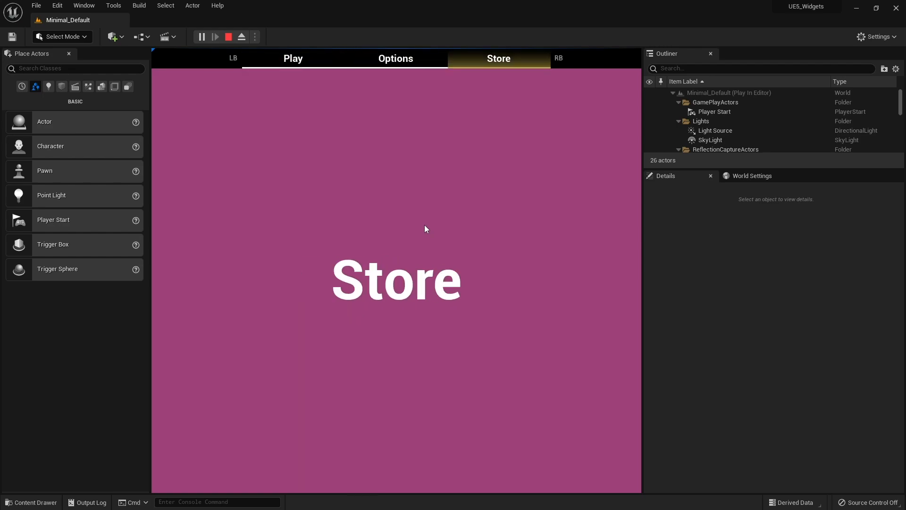
left_click(396, 59)
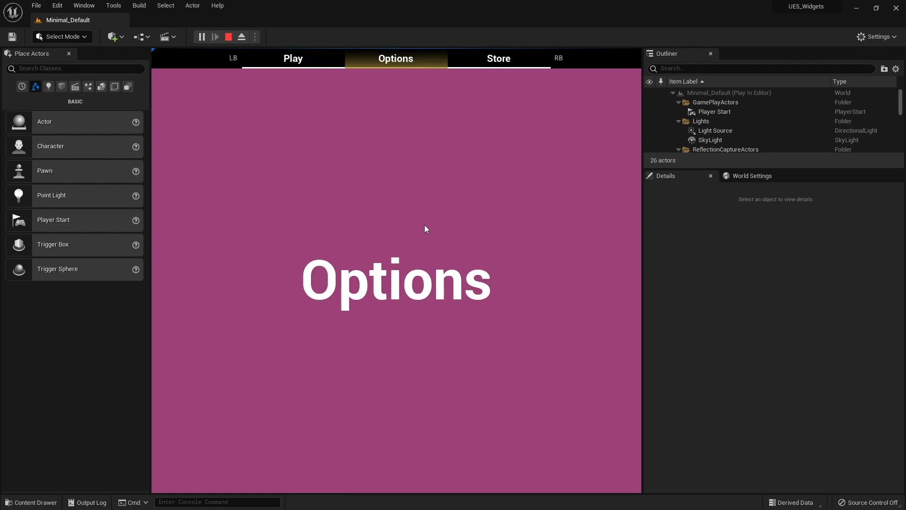